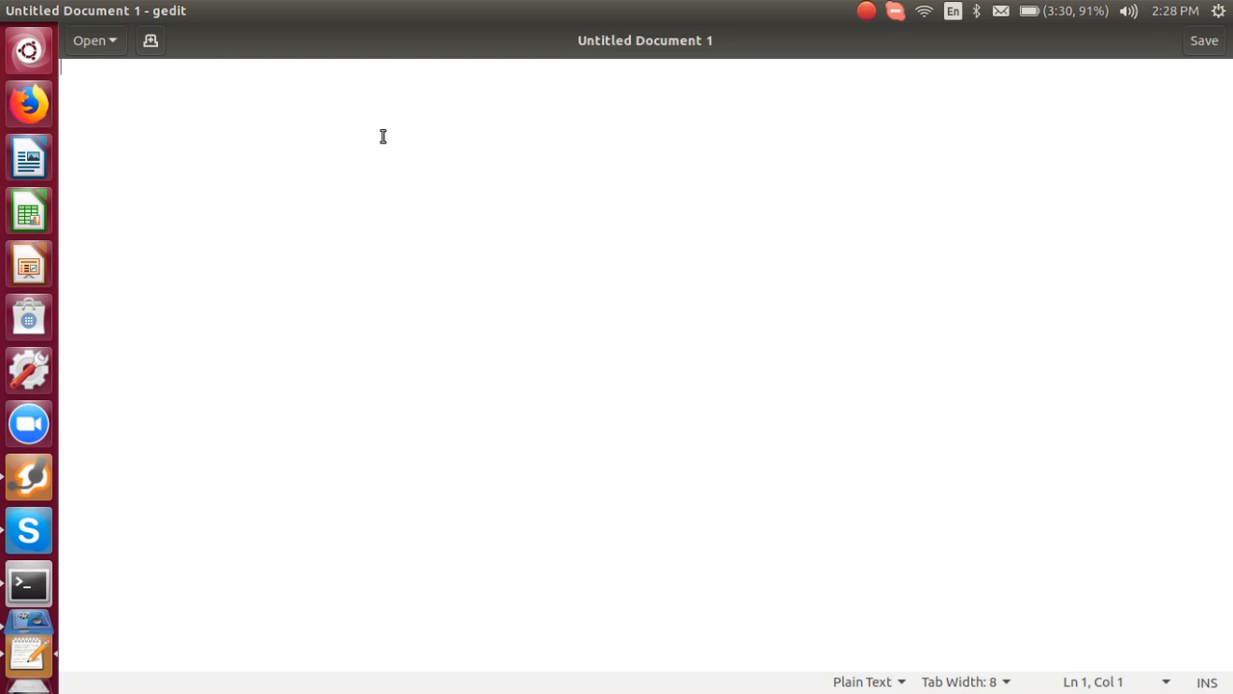
pyautogui.moveTo(254, 87)
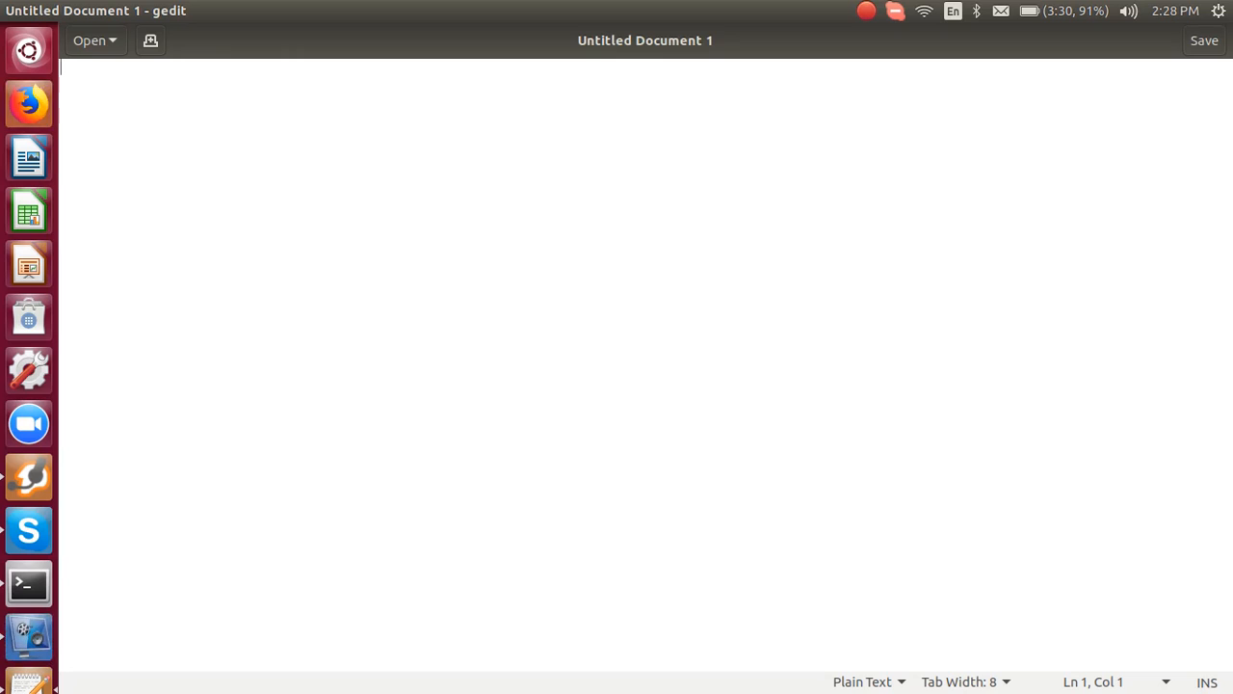
# Launch Firefox and search Google for 'filetype:ppt open source software'.
pyautogui.click(28, 103)
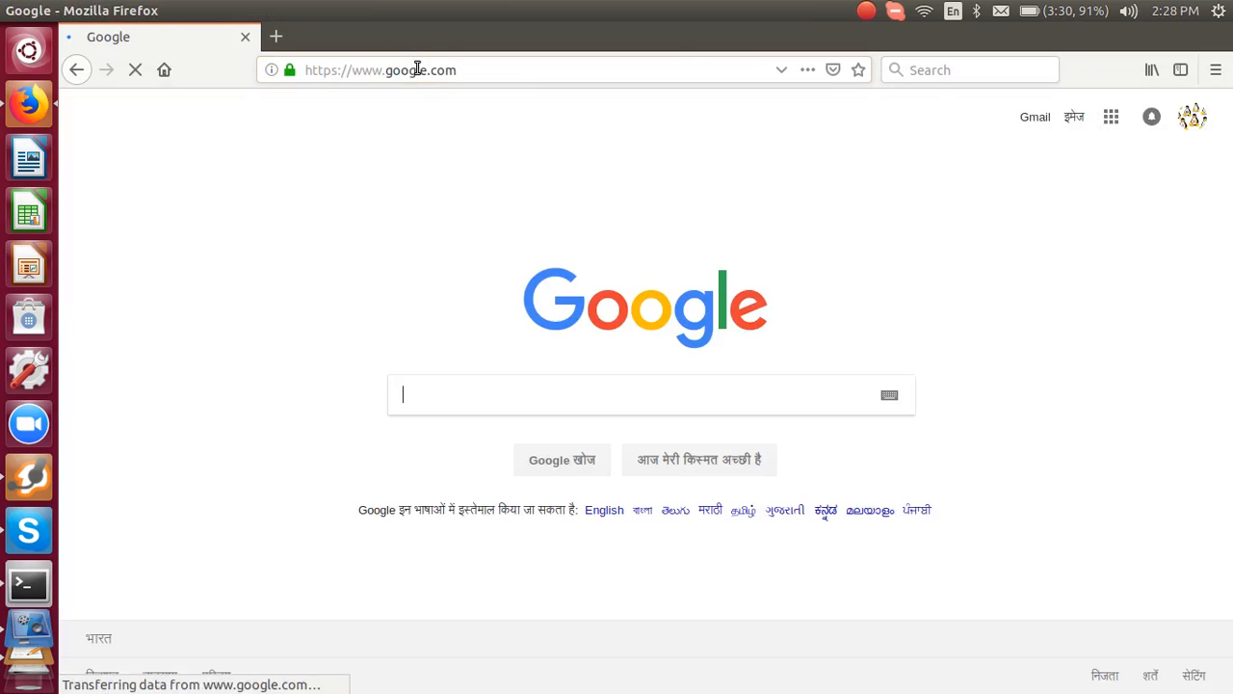
pyautogui.write('filetype')
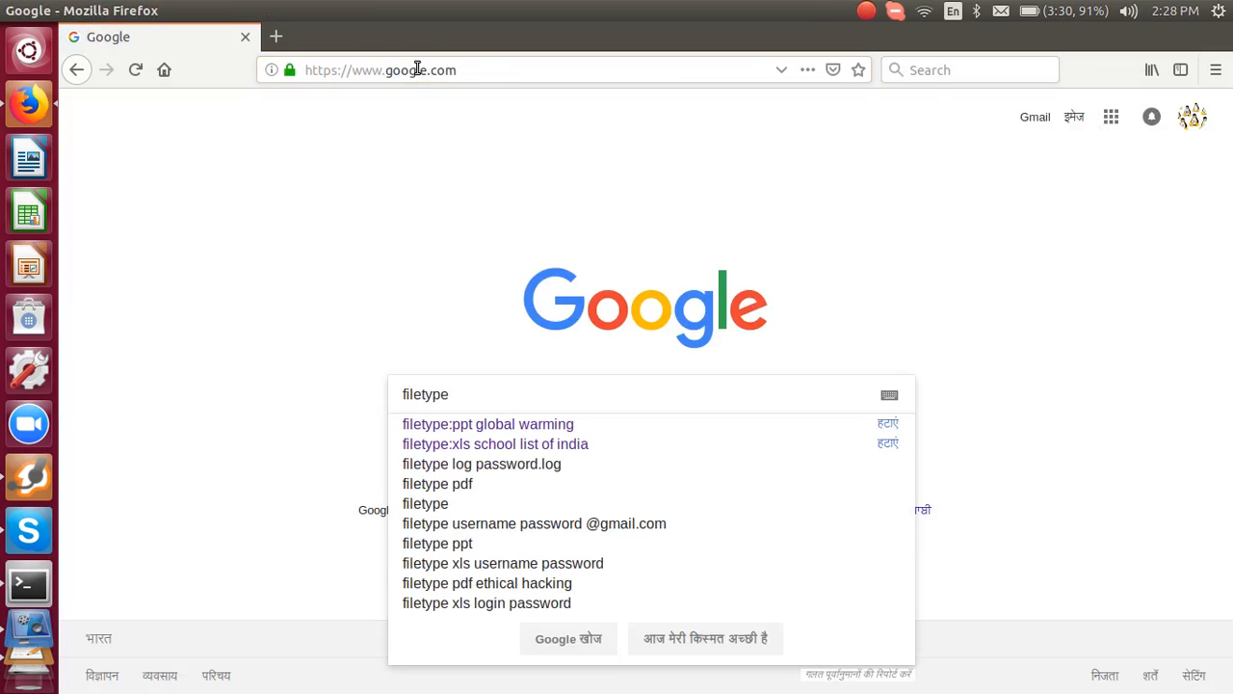
pyautogui.click(488, 424)
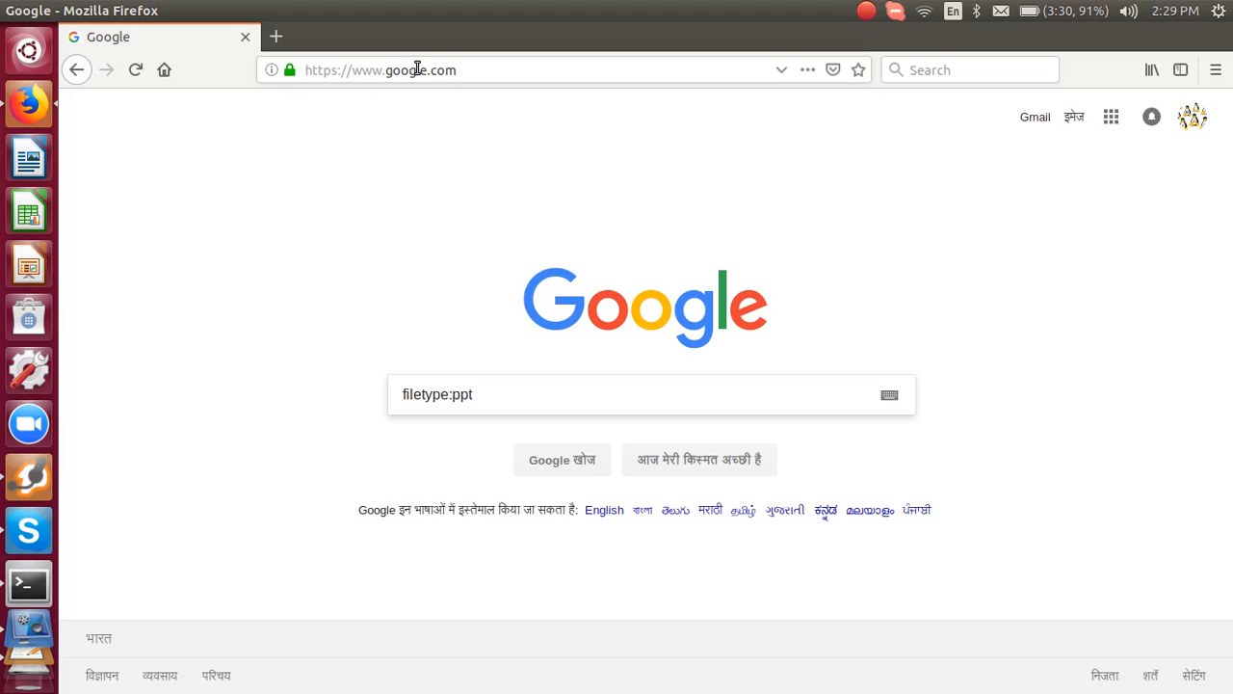
pyautogui.write('" "')
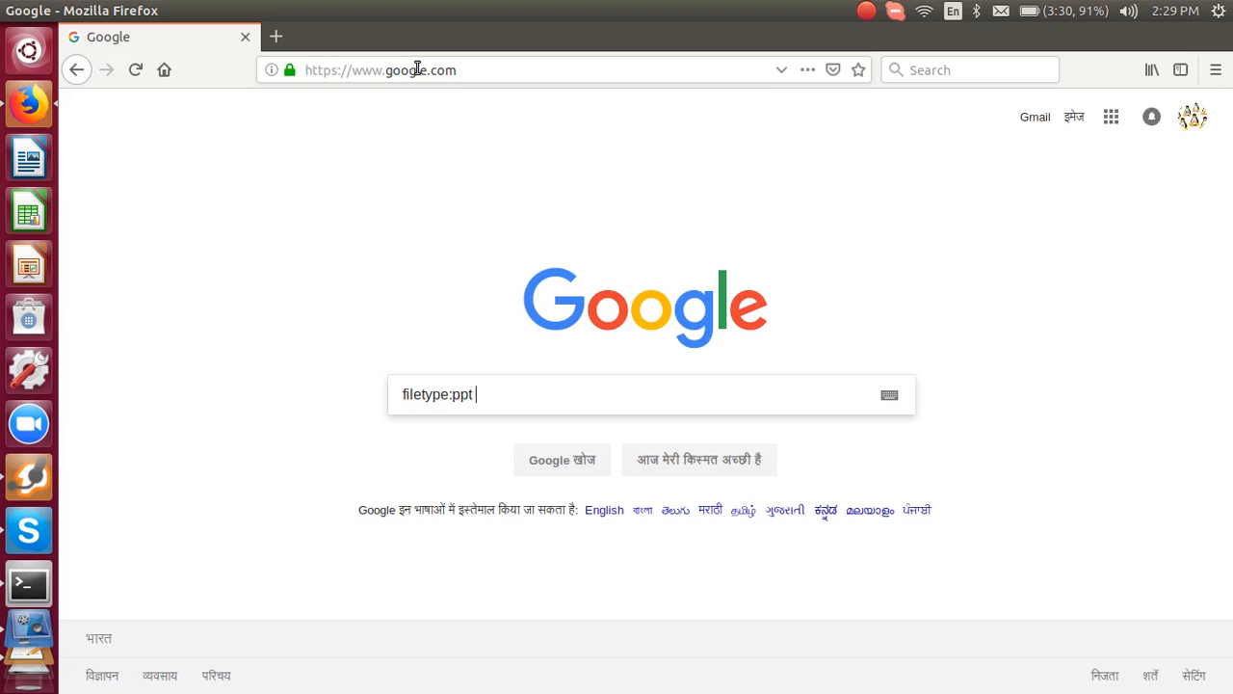
pyautogui.press('BackSpace')
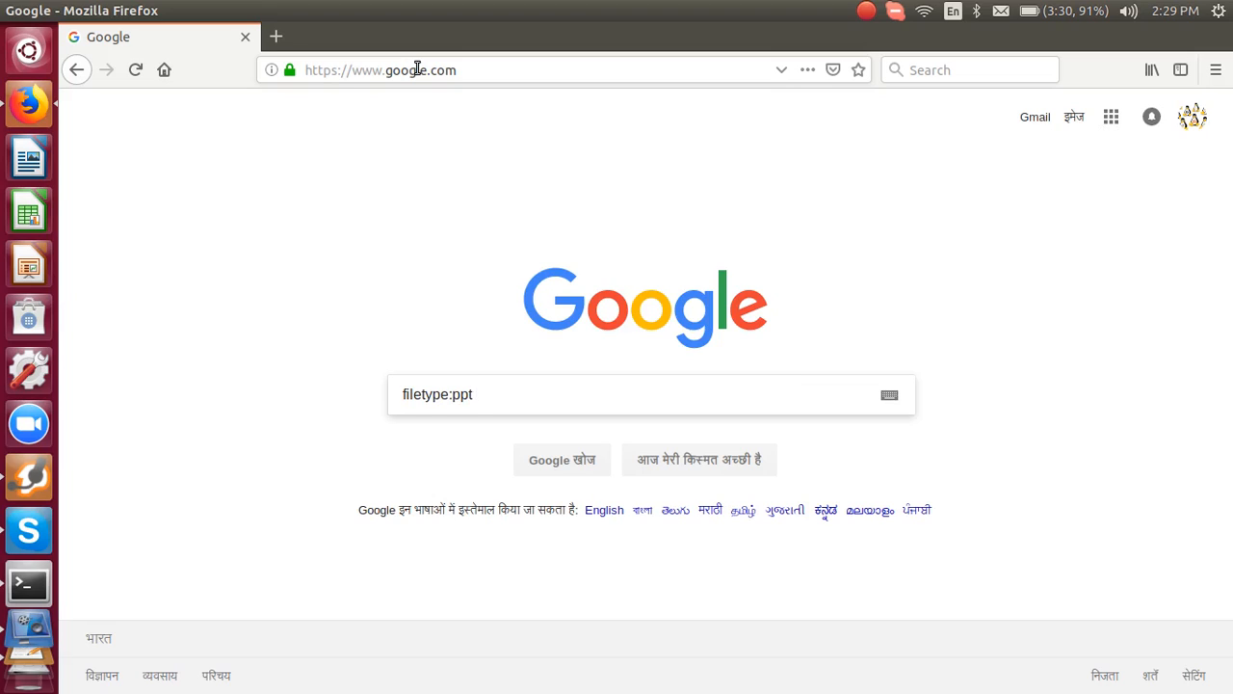
pyautogui.write('open source software')
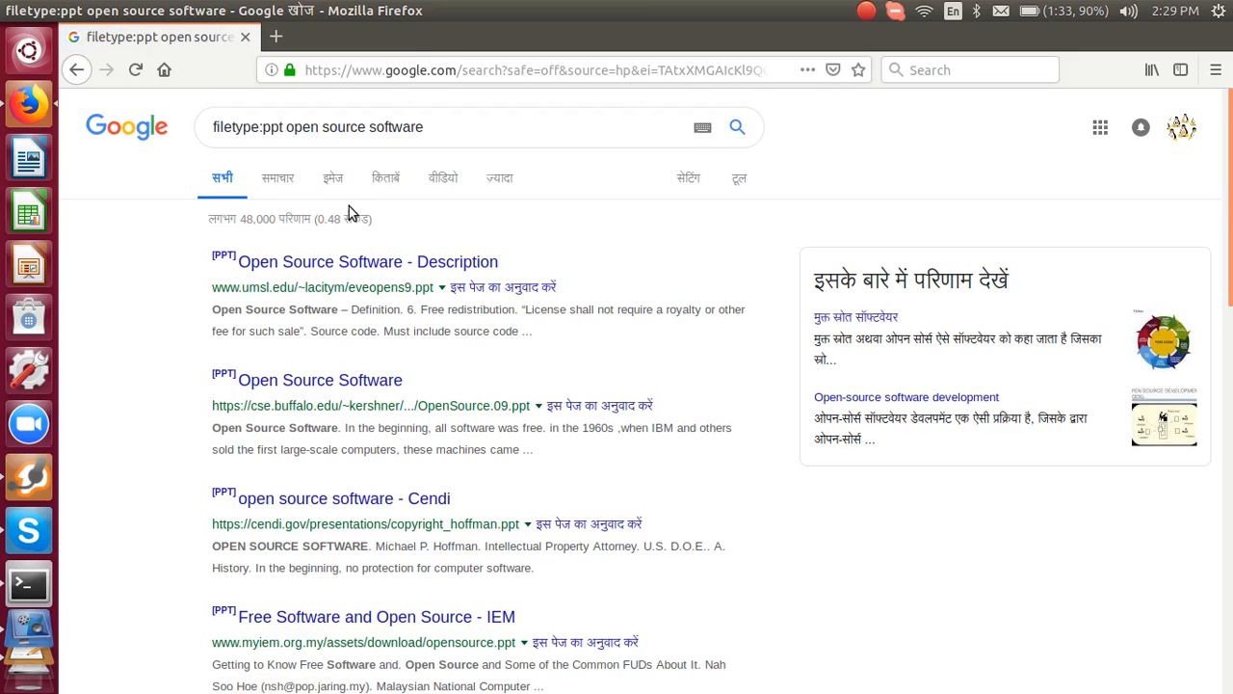
pyautogui.moveTo(367, 262)
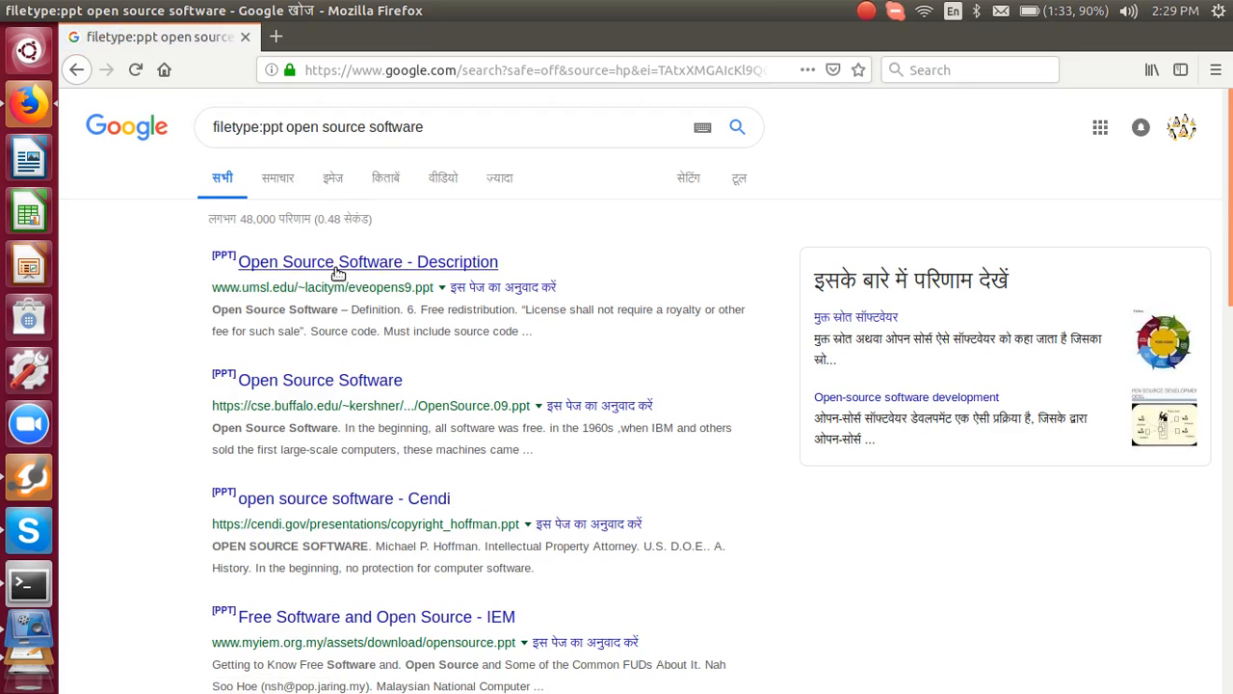
# Open the first PPT result, eveopens9.ppt, with LibreOffice Impress.
pyautogui.click(367, 261)
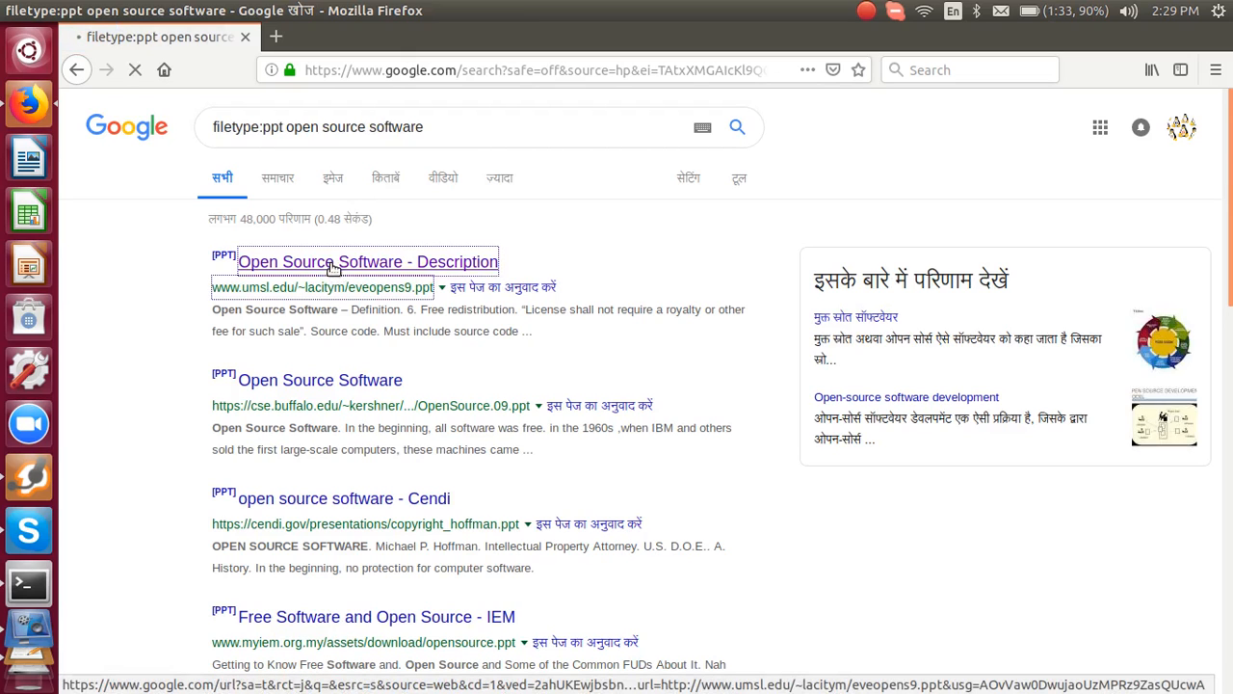
pyautogui.click(367, 261)
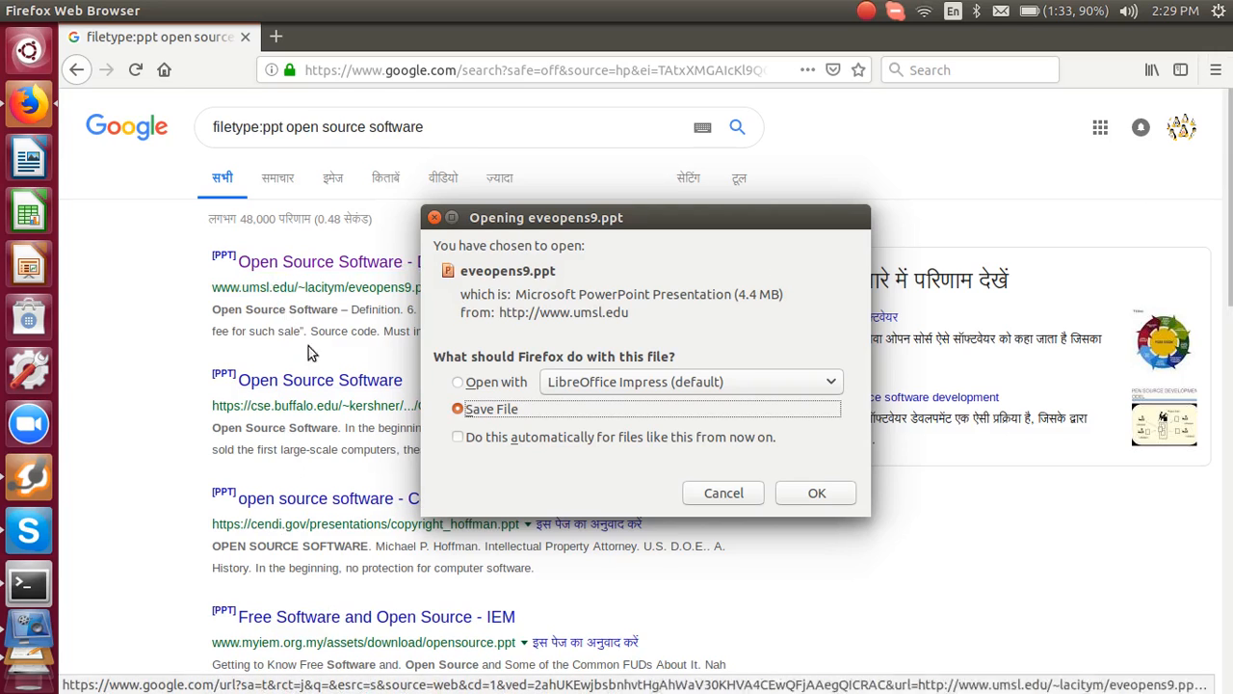
pyautogui.click(458, 382)
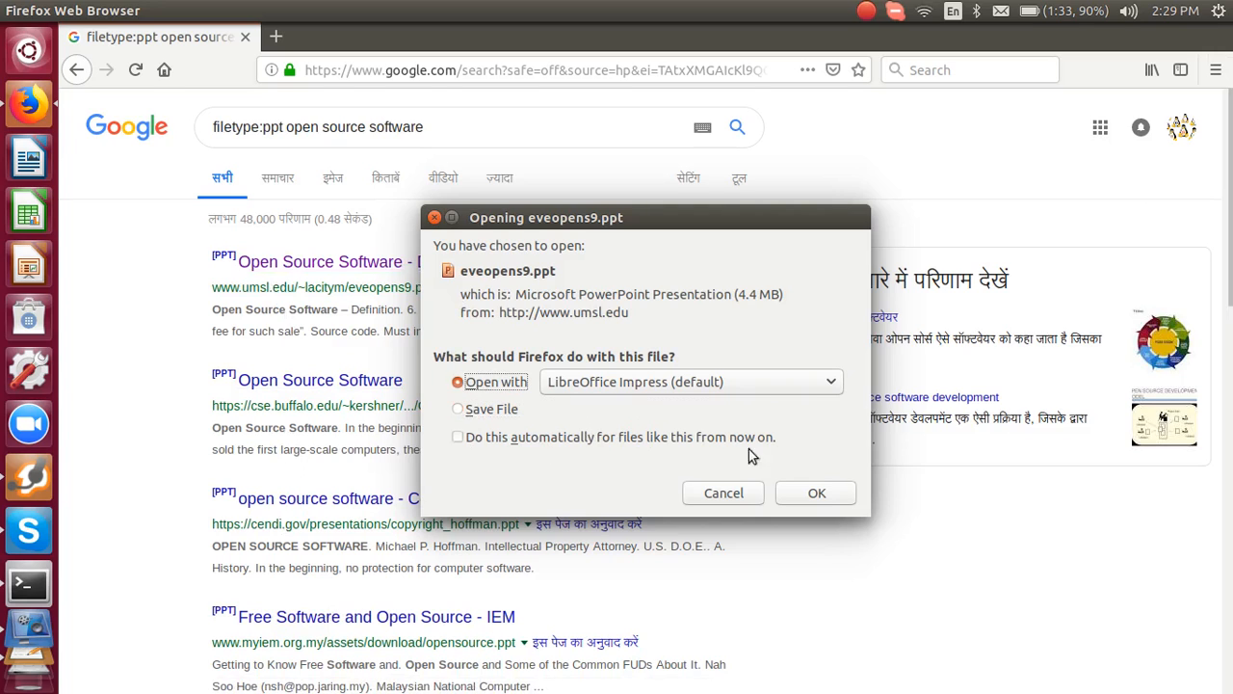
pyautogui.click(816, 492)
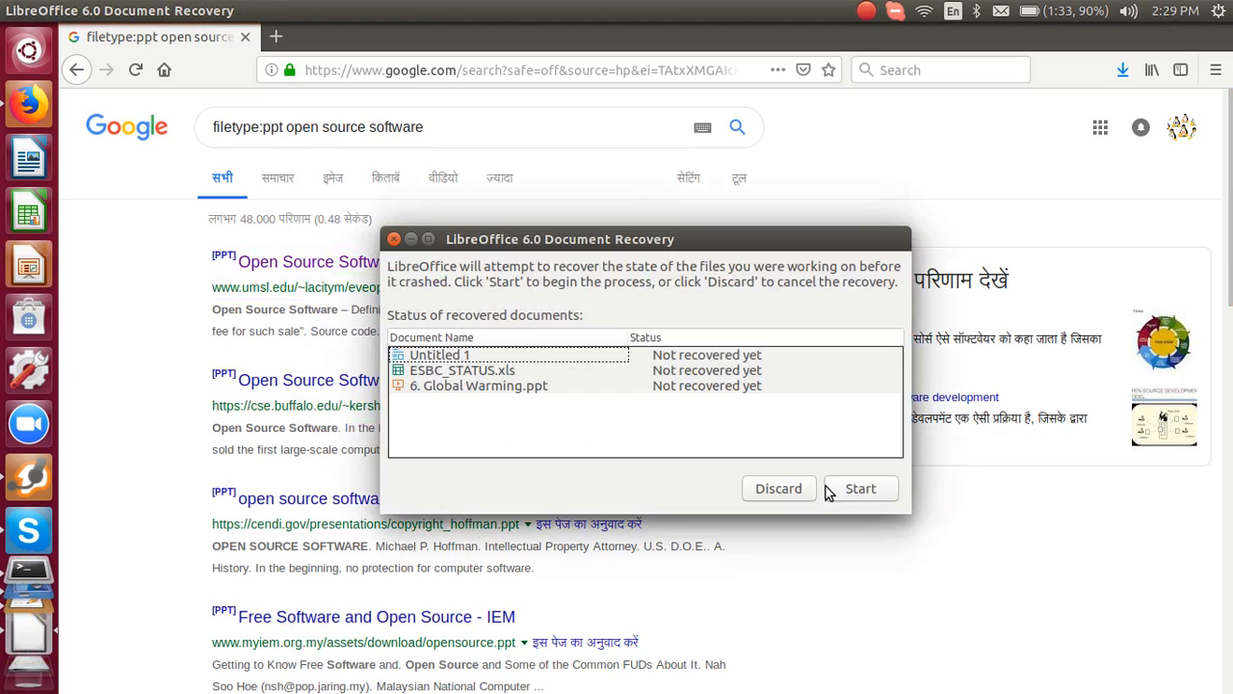
pyautogui.moveTo(836, 493)
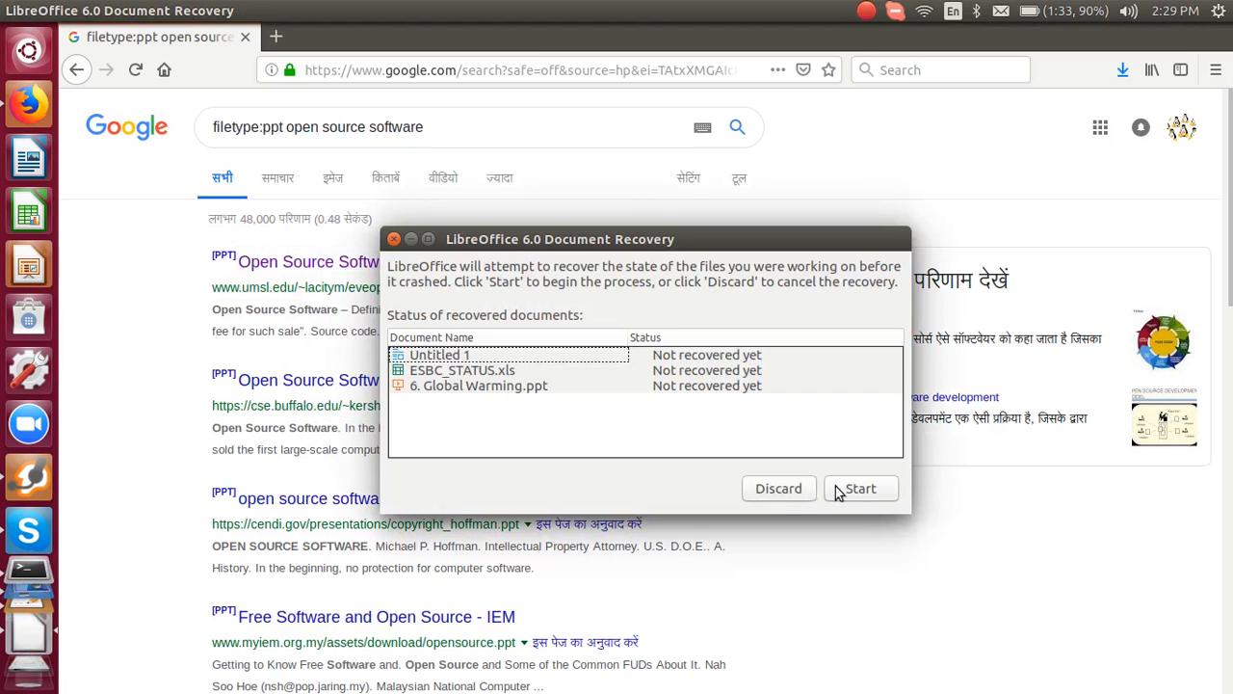
# Discard the Document Recovery data and confirm with Yes.
pyautogui.click(777, 488)
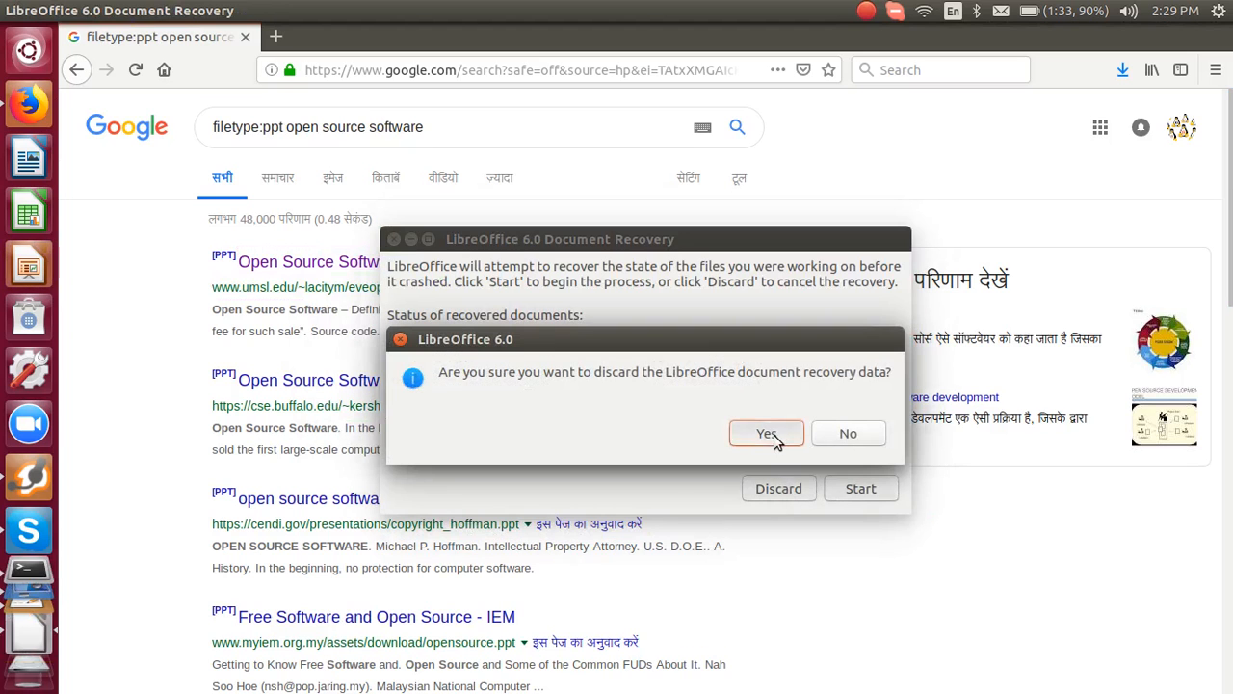
pyautogui.click(766, 432)
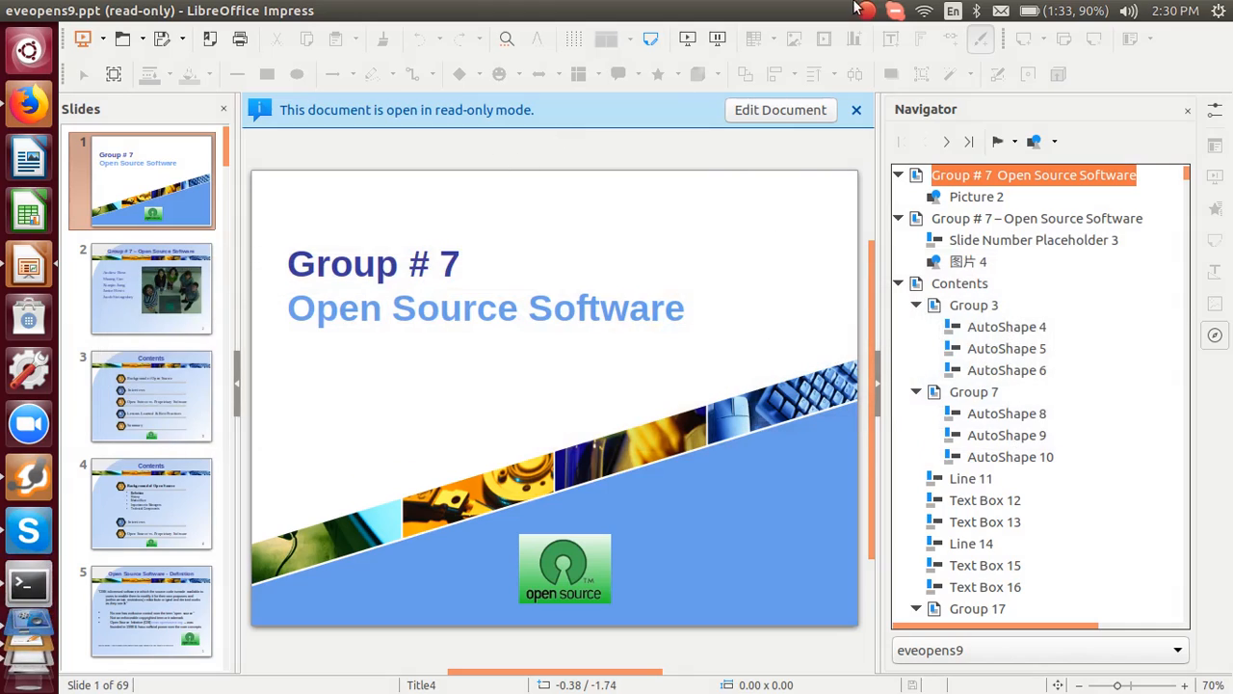
# Show the Properties sidebar, view slides 3 (Contents) and 5 (Definition), then close Impress.
pyautogui.click(865, 10)
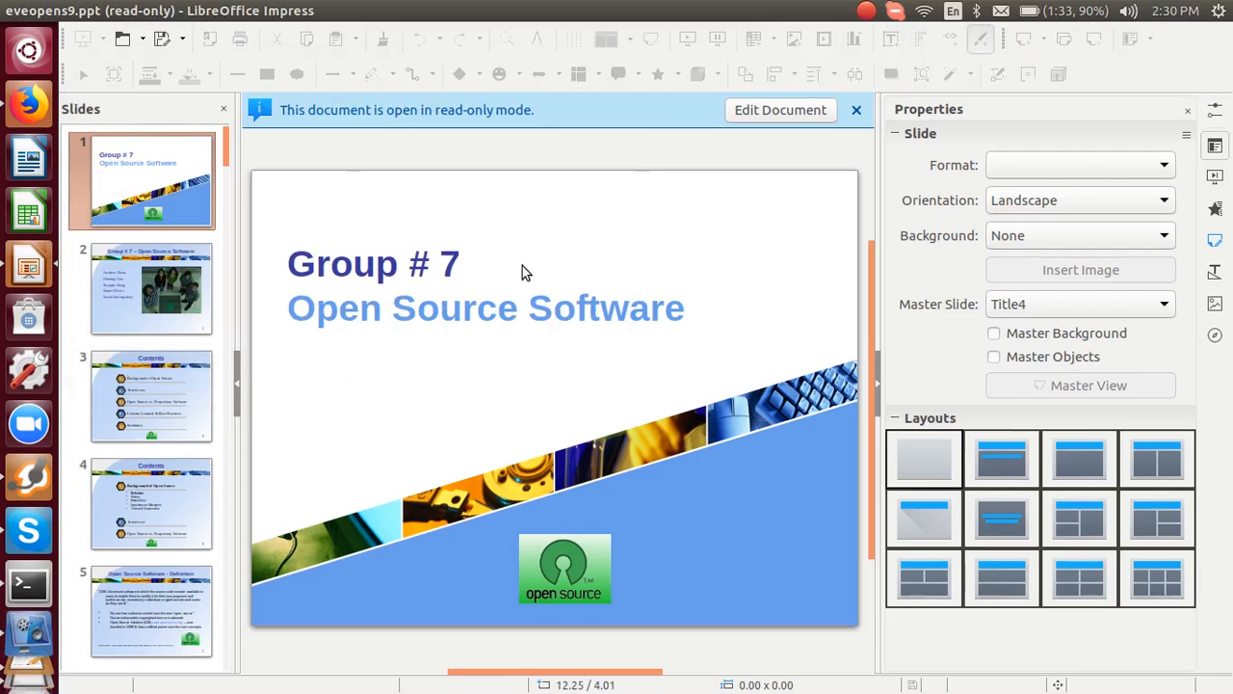
pyautogui.click(150, 396)
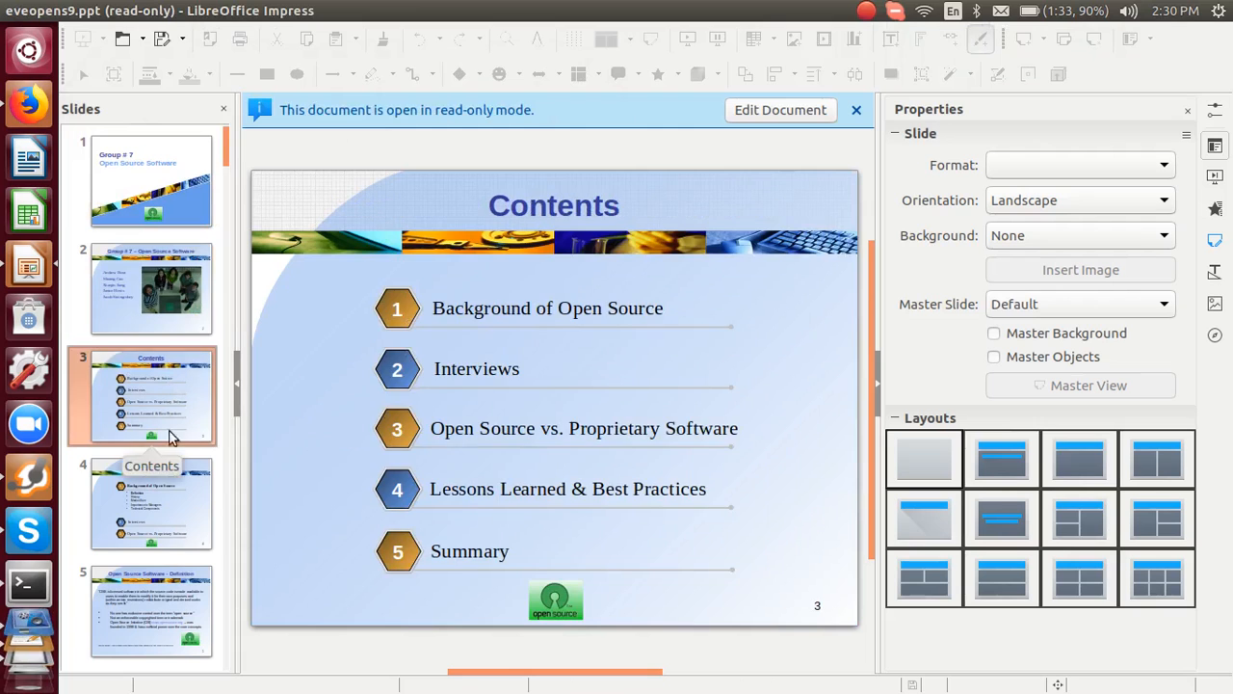
pyautogui.click(151, 612)
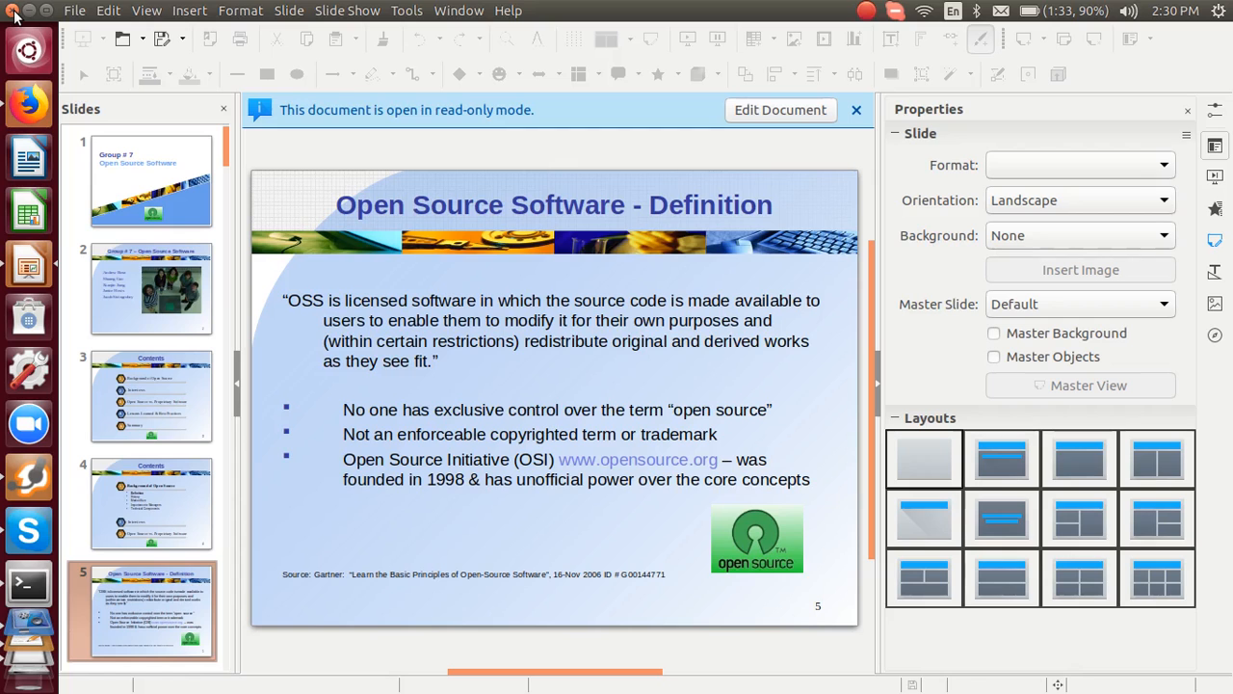
pyautogui.click(29, 103)
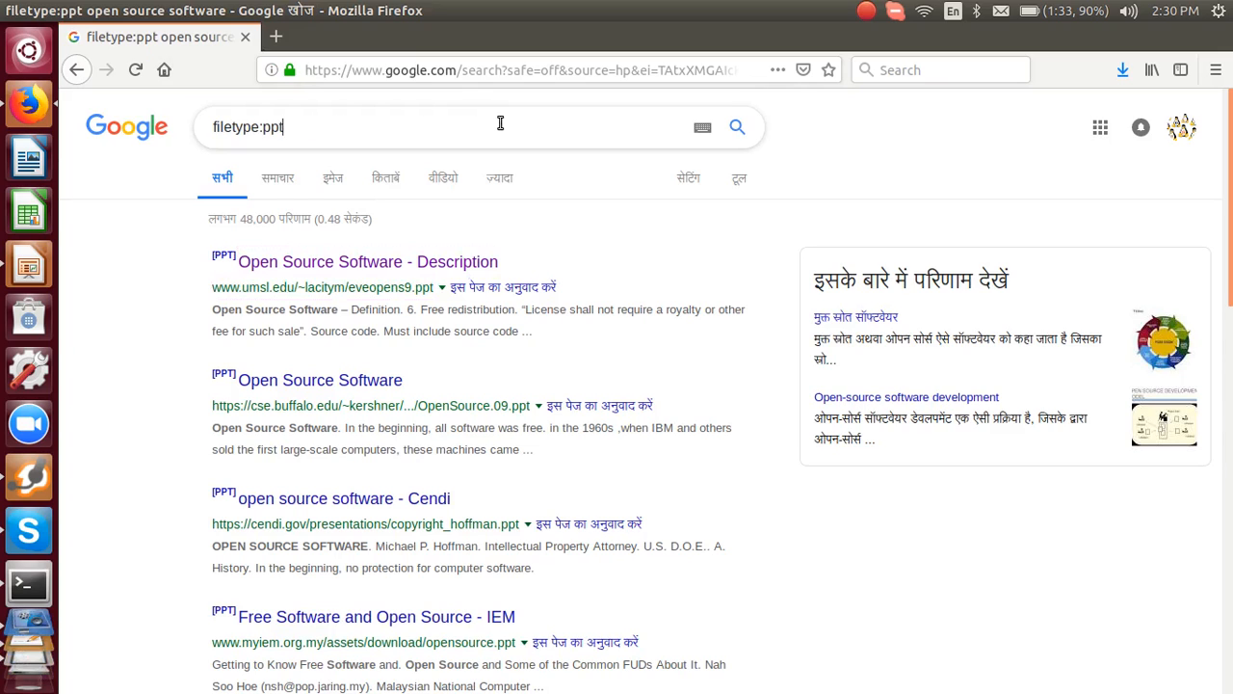
# Search Google for 'filetype:xls population in india state wise'.
pyautogui.write('filetype:xls')
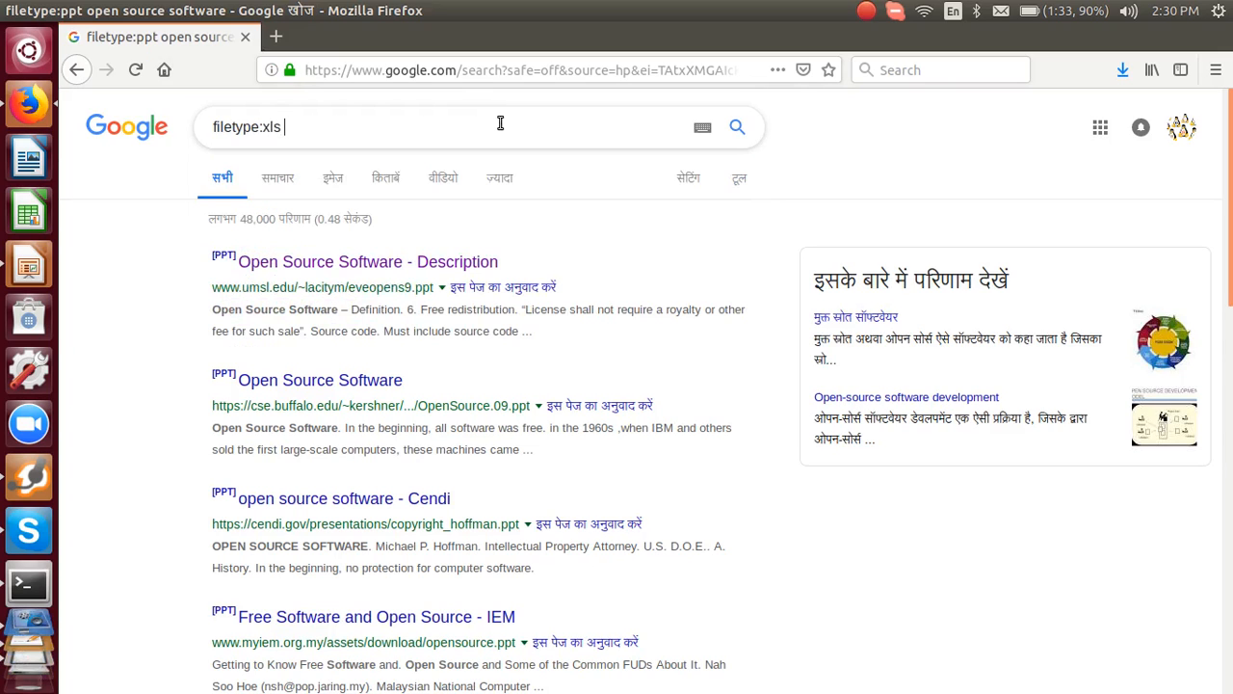
pyautogui.write('population i')
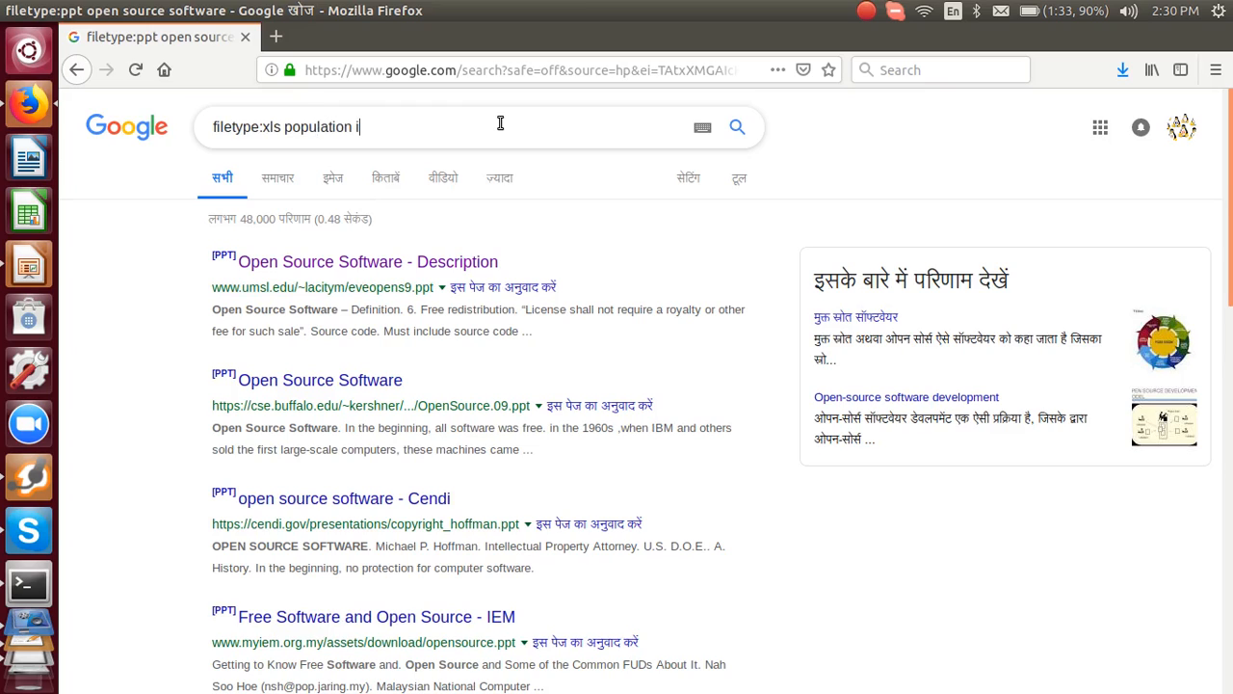
pyautogui.write('n d')
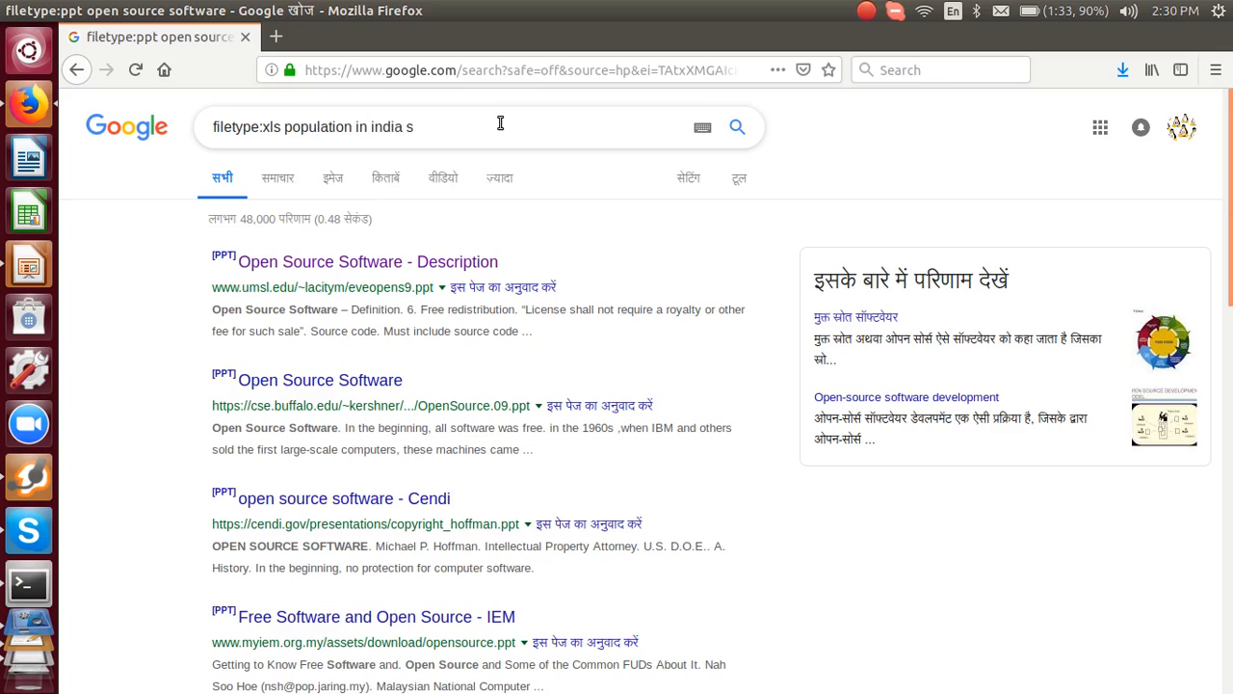
pyautogui.write('tate wise')
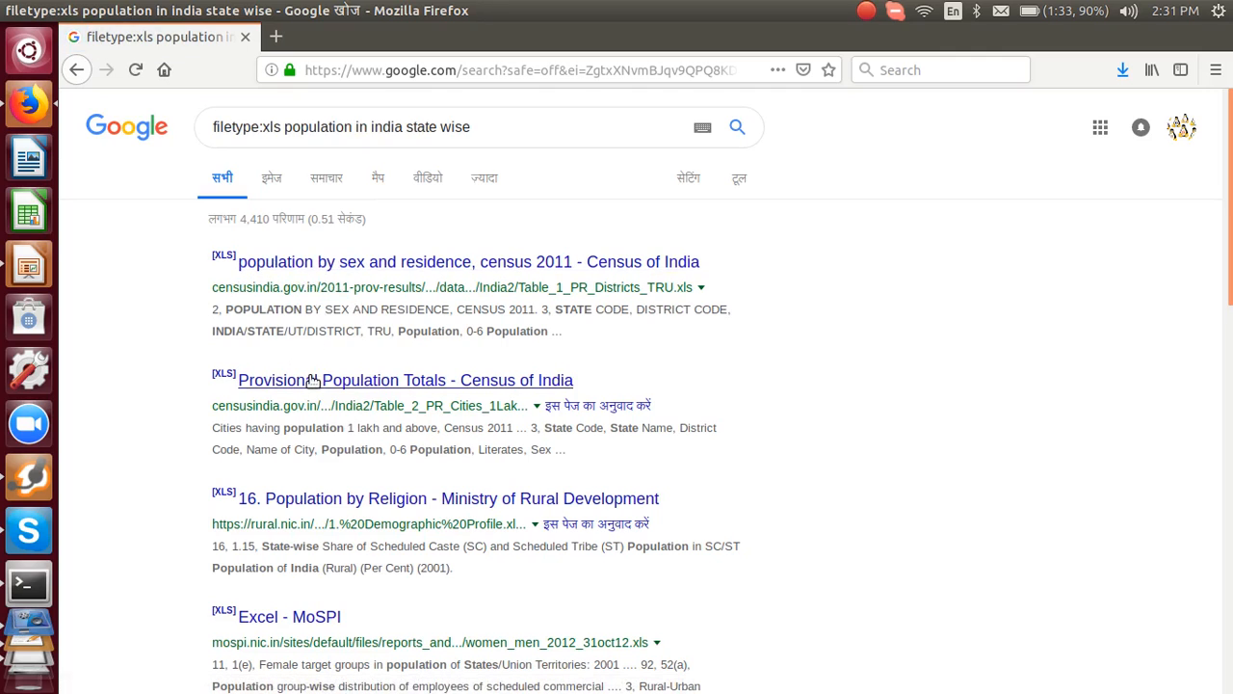
pyautogui.moveTo(325, 373)
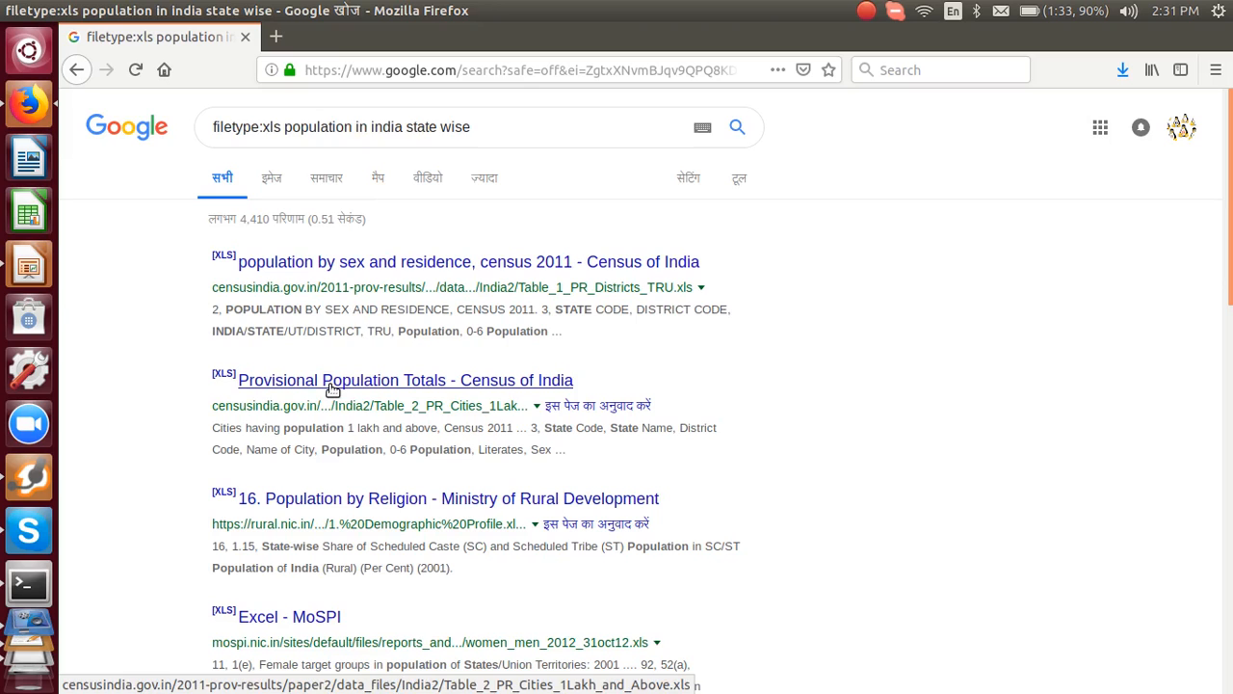
# Open the 'Provisional Population Totals - Census of India' XLS result in LibreOffice Calc.
pyautogui.click(406, 380)
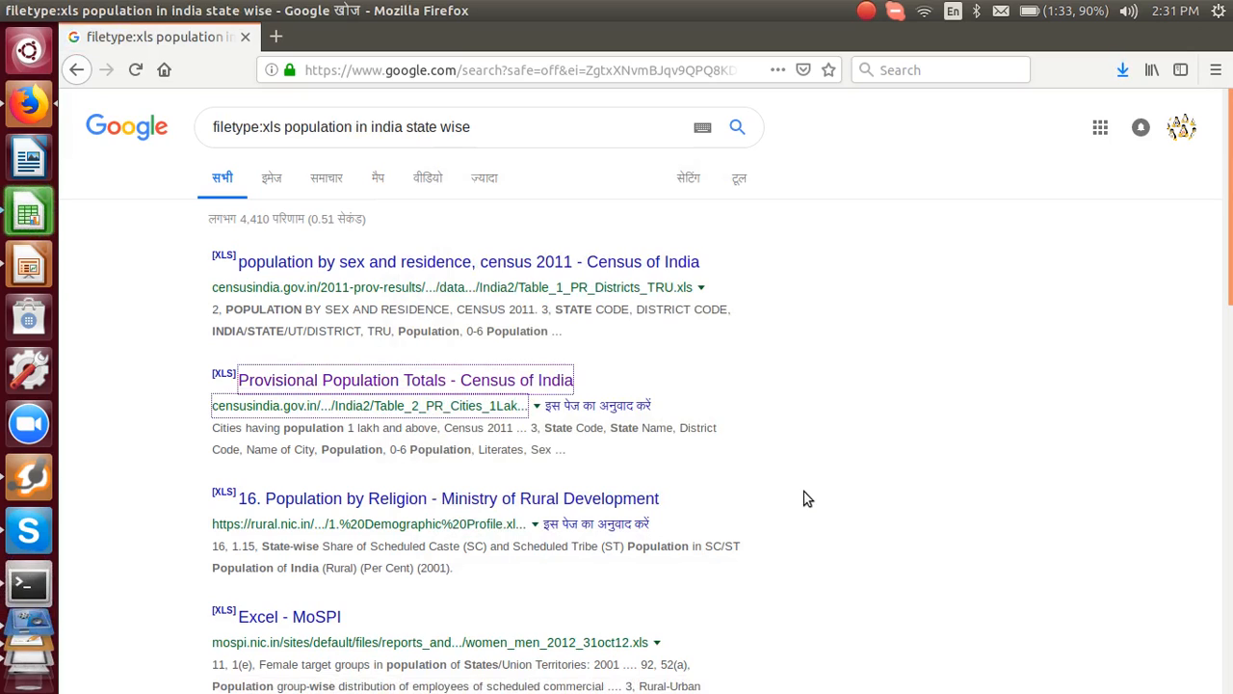
pyautogui.click(405, 379)
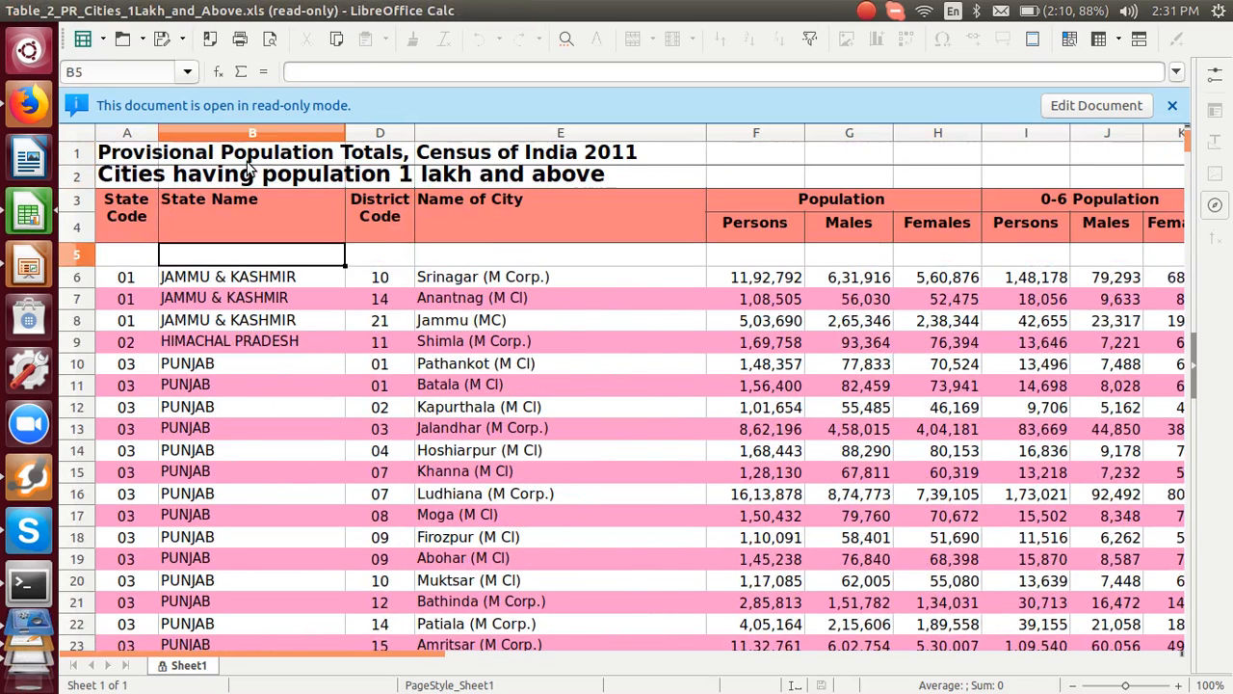
# Scroll the census sheet down to Chandigarh and return to the Firefox results.
pyautogui.click(756, 320)
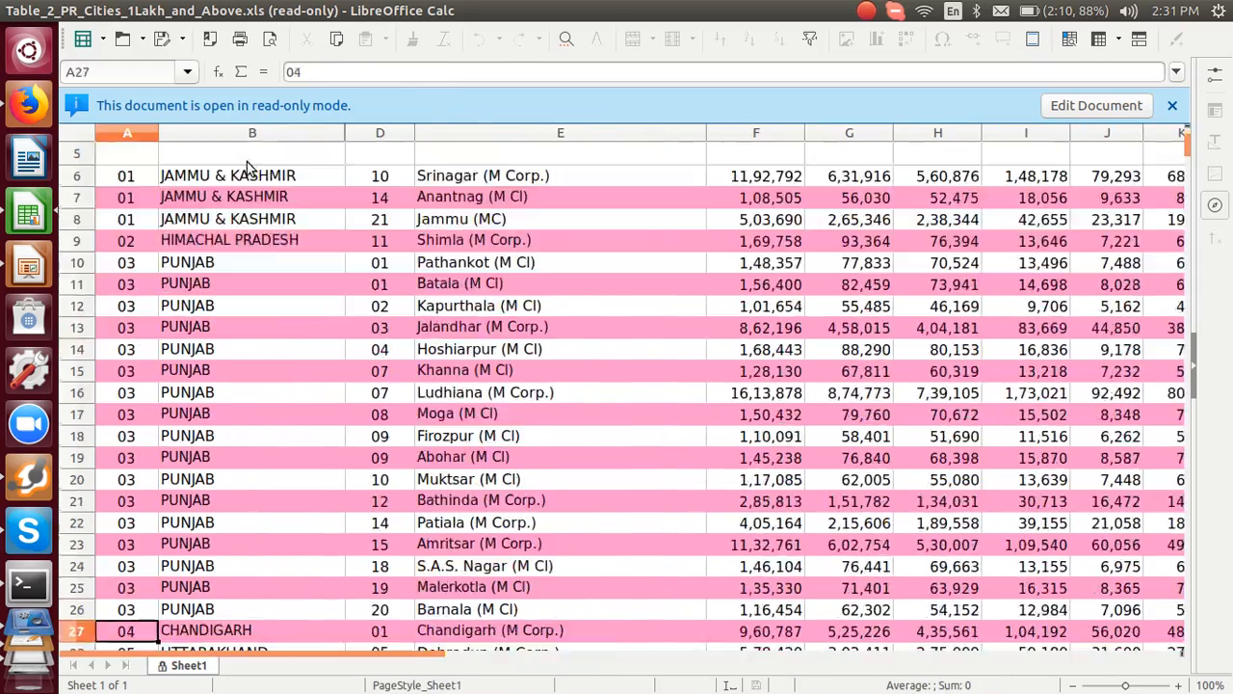
pyautogui.scroll(-3)
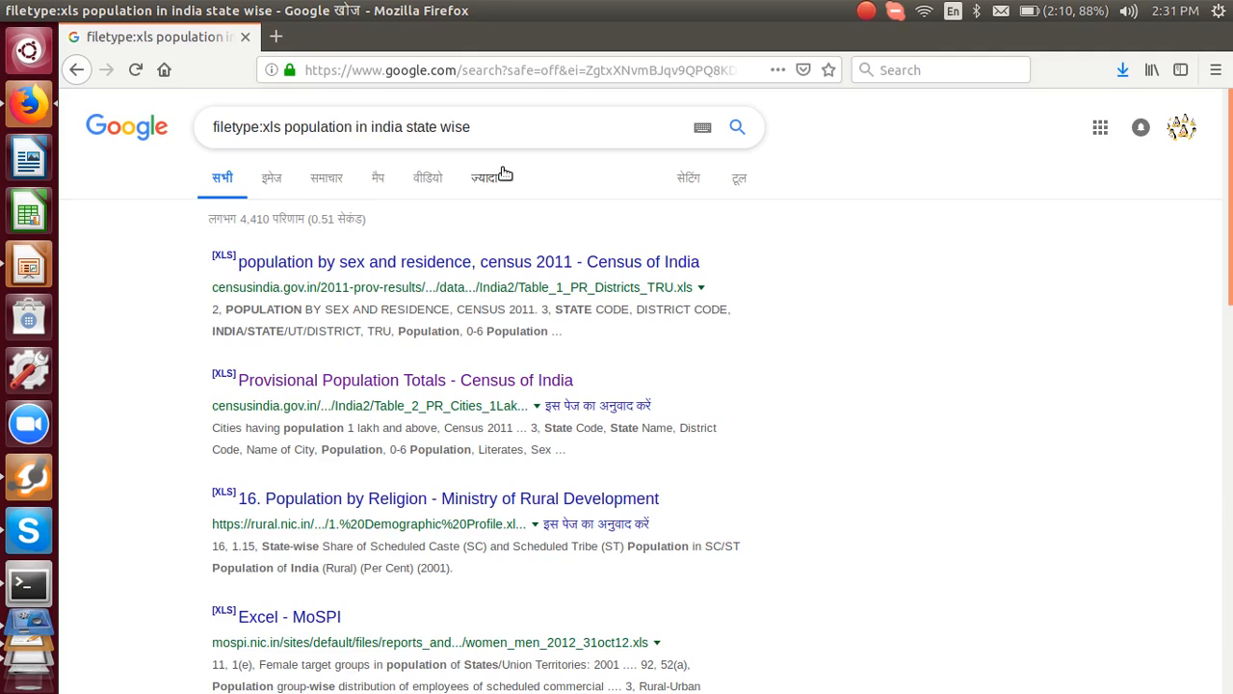
pyautogui.moveTo(68, 587)
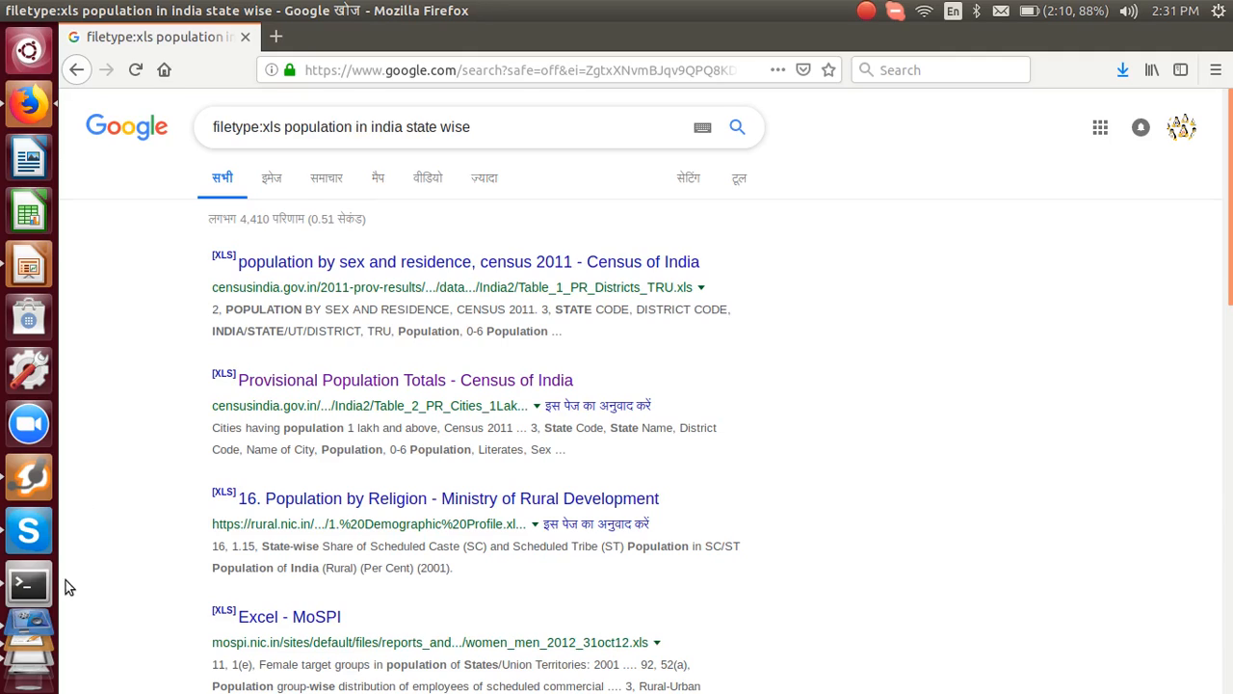
pyautogui.moveTo(29, 557)
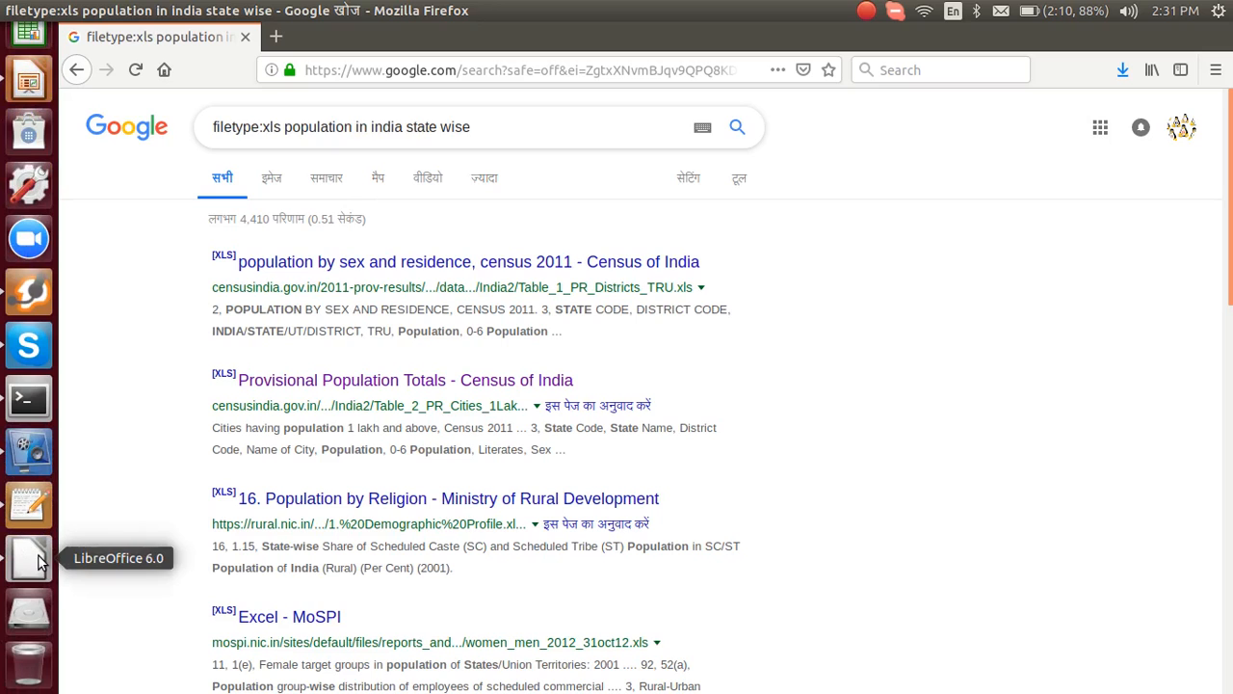